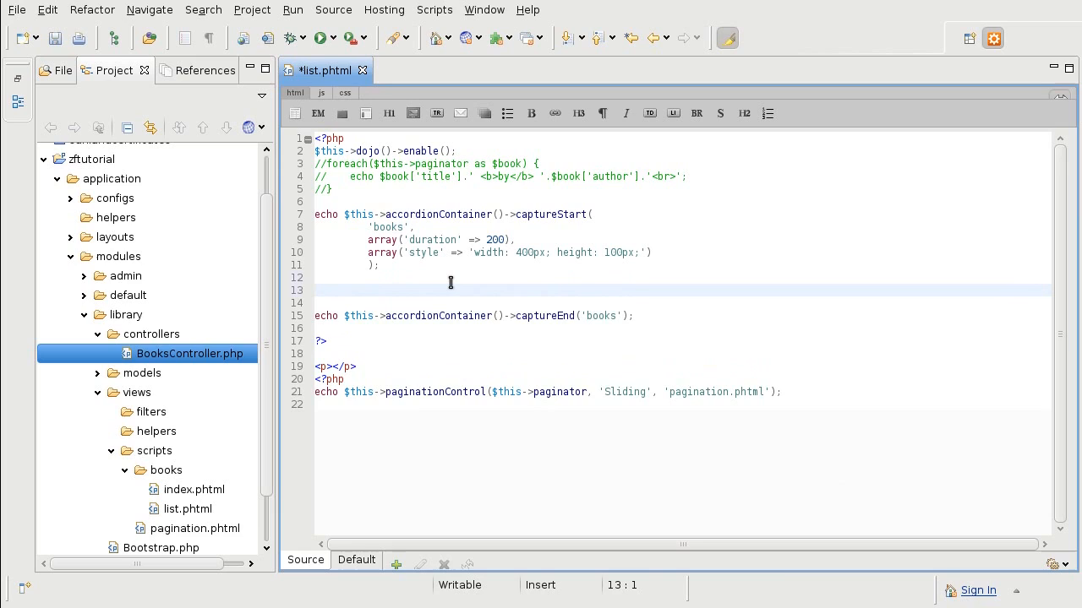
Step: Write foreach($this->paginator as $book){ } on the blank line between captureStart and captureEnd
{"action": "left_click", "coordinate": [318, 291]}
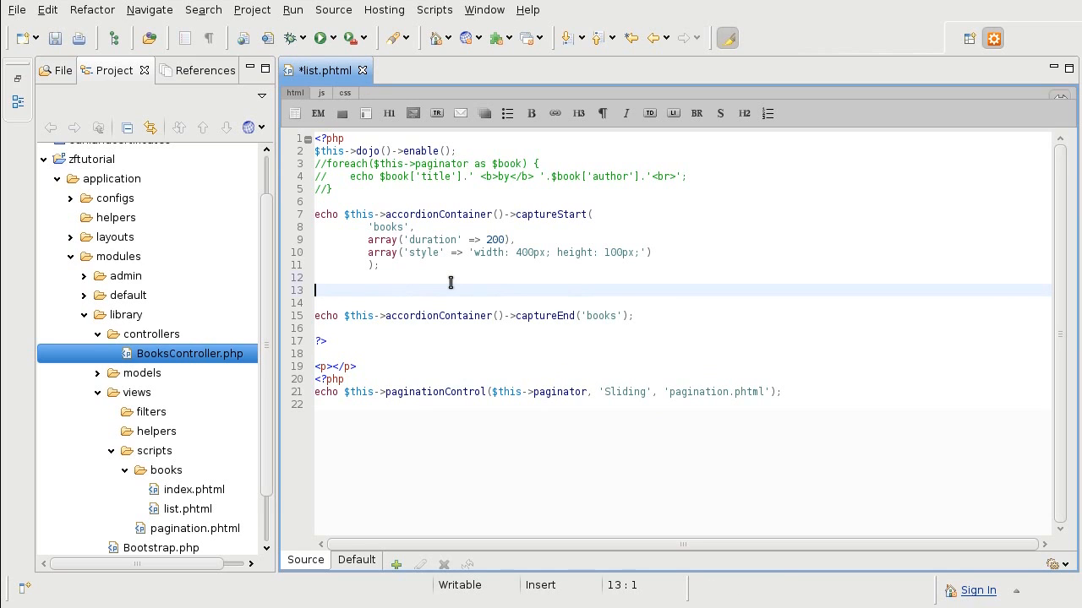
{"action": "mouse_move", "coordinate": [470, 177]}
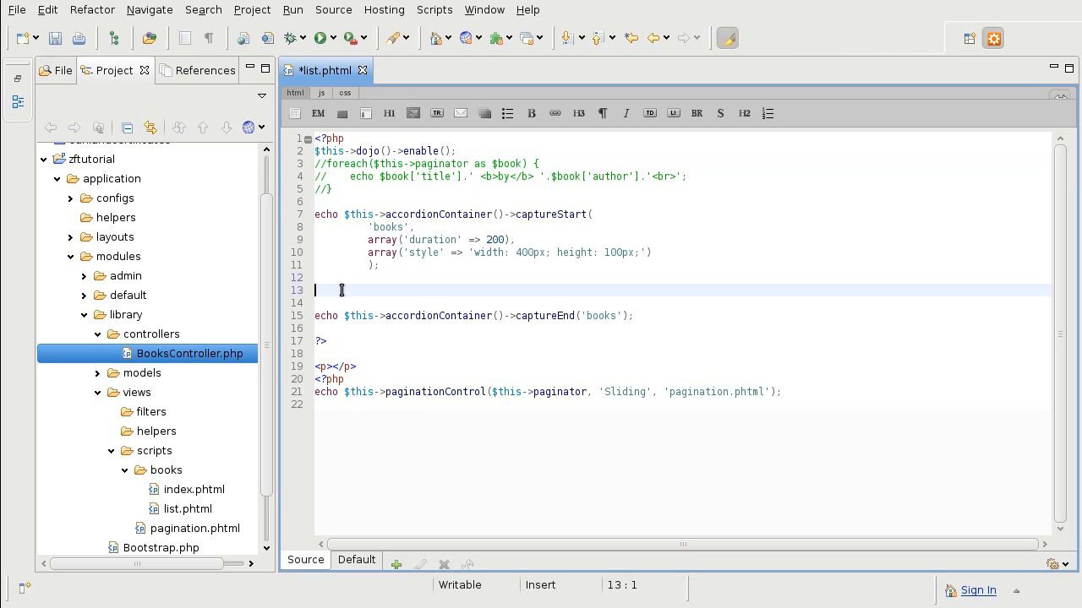
{"action": "mouse_move", "coordinate": [750, 448]}
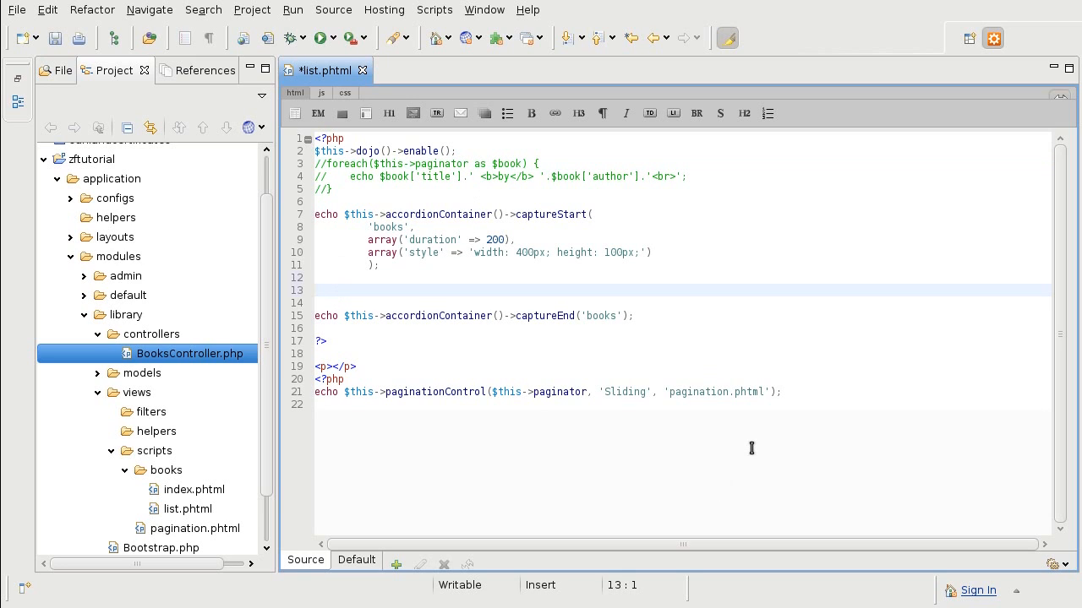
{"action": "type", "text": "fo"}
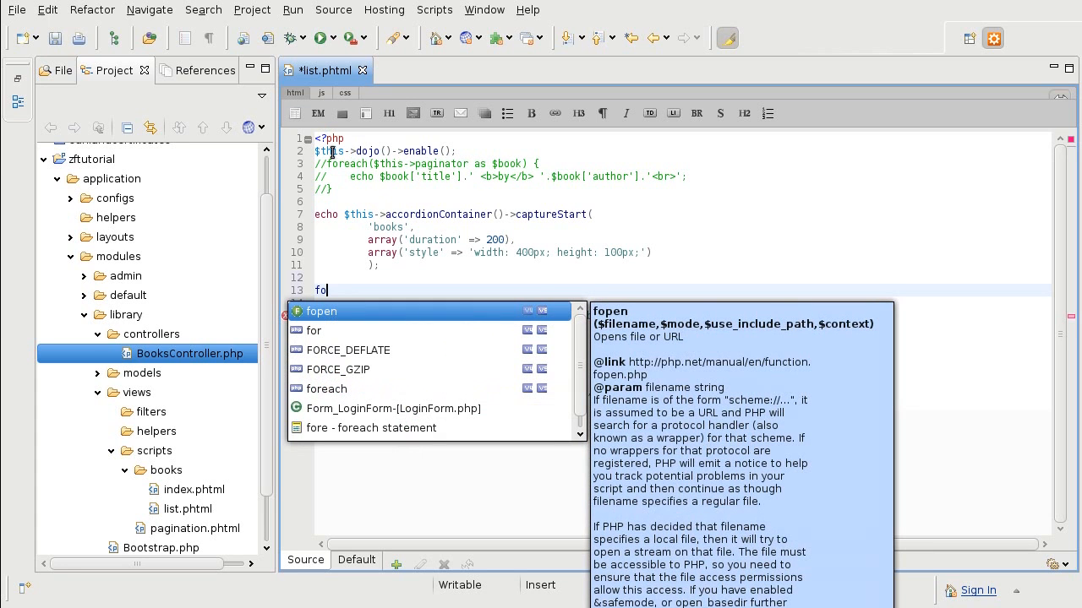
{"action": "type", "text": "each($"}
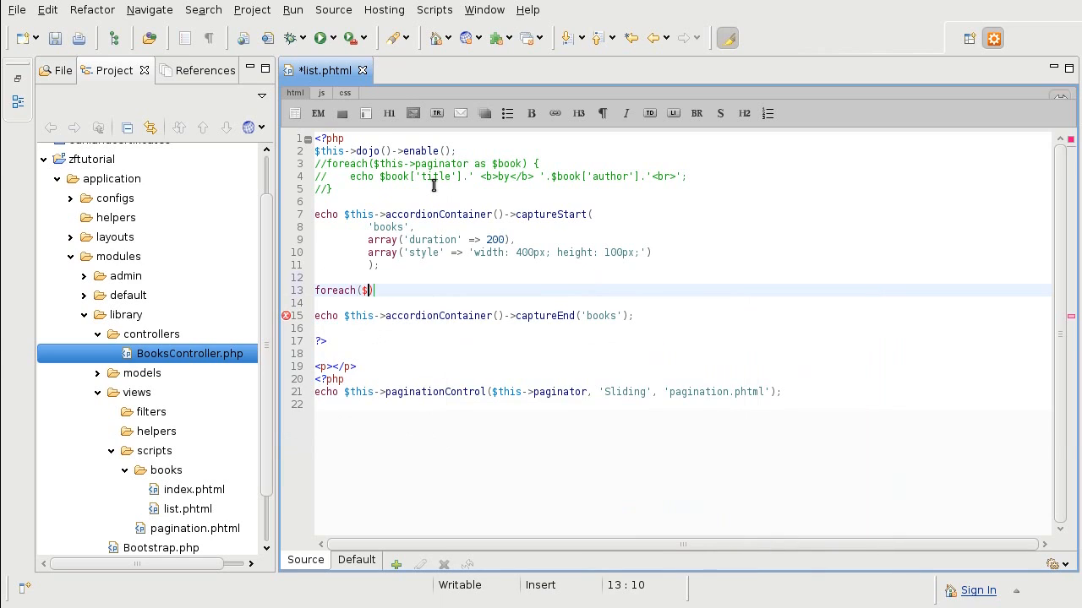
{"action": "type", "text": "this->paginator as $book"}
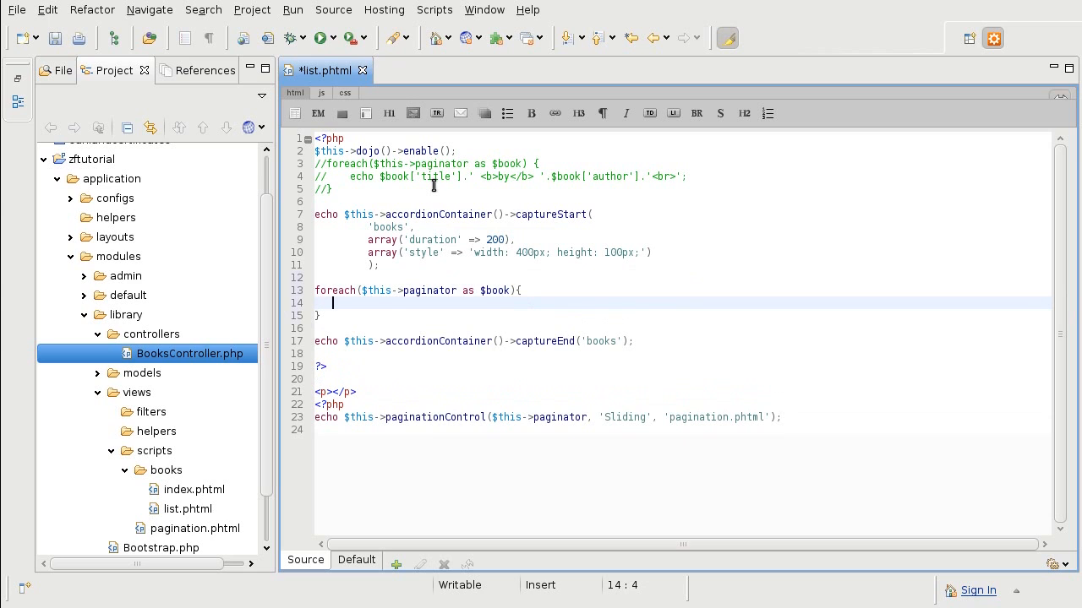
Step: Inside the loop, echo $this->accordionPane( ) as the pane for each book
{"action": "type", "text": "echo $"}
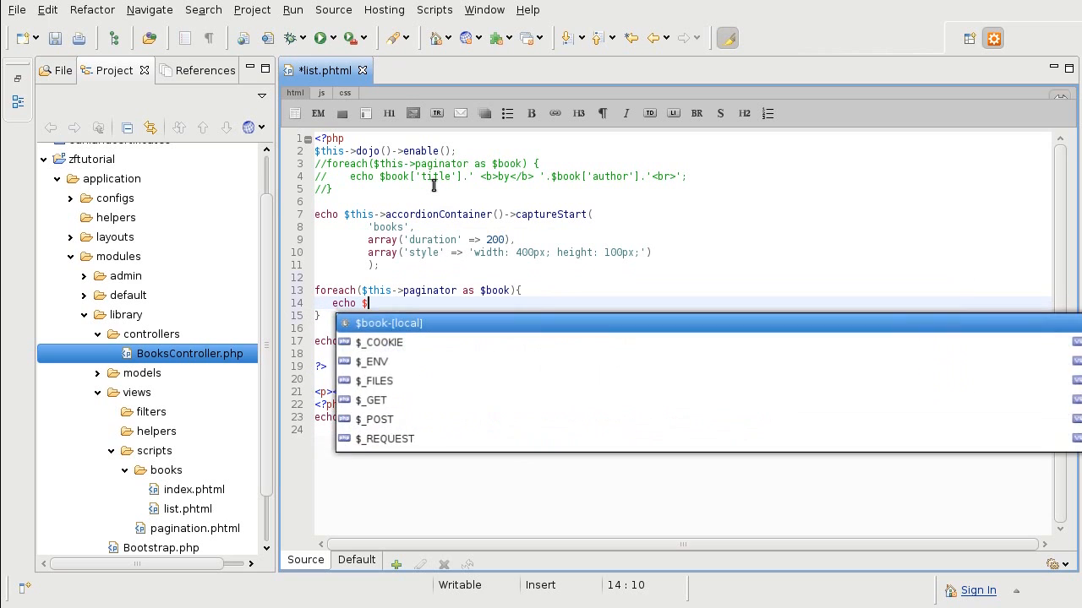
{"action": "type", "text": "this->"}
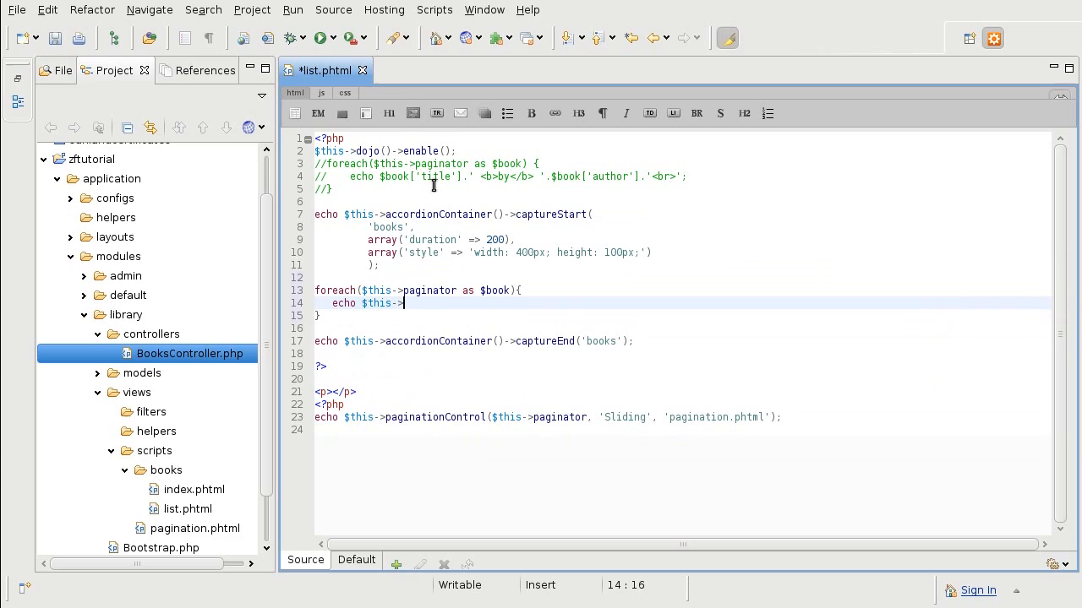
{"action": "type", "text": "acco"}
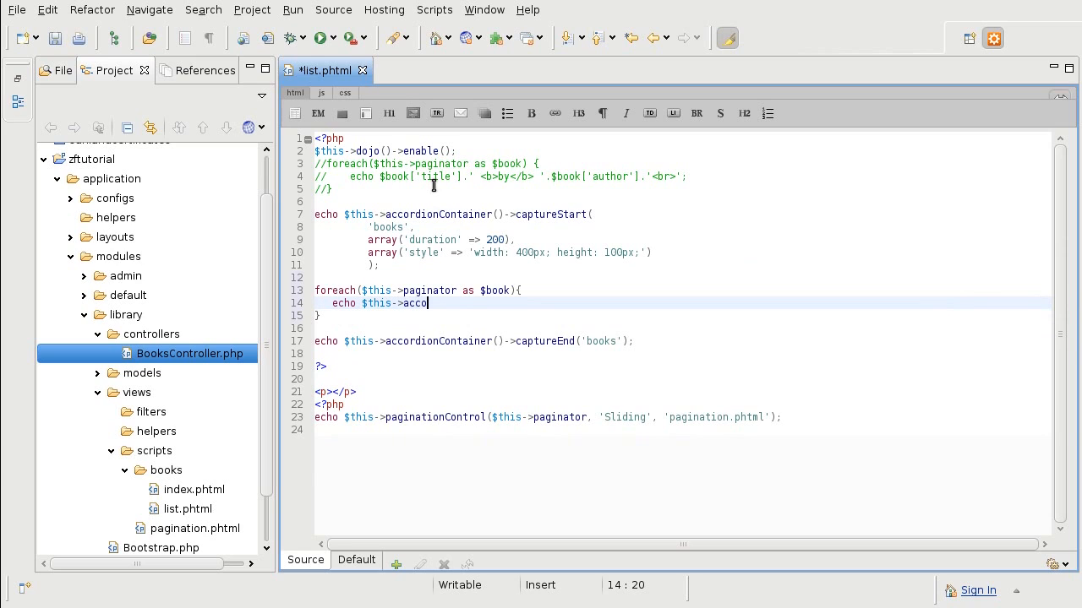
{"action": "type", "text": "rdionPan"}
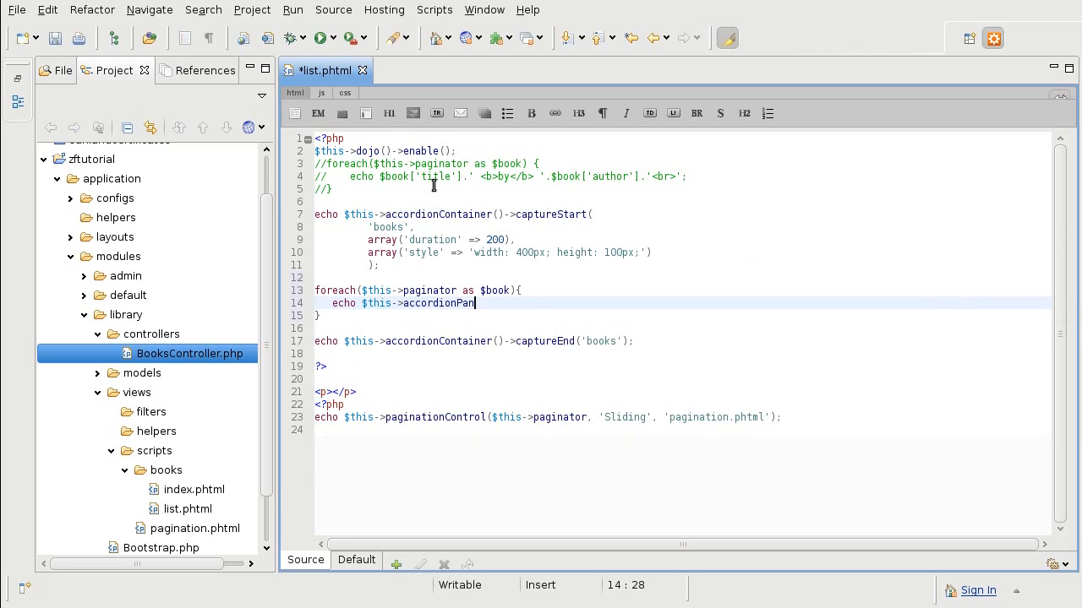
{"action": "type", "text": "e()"}
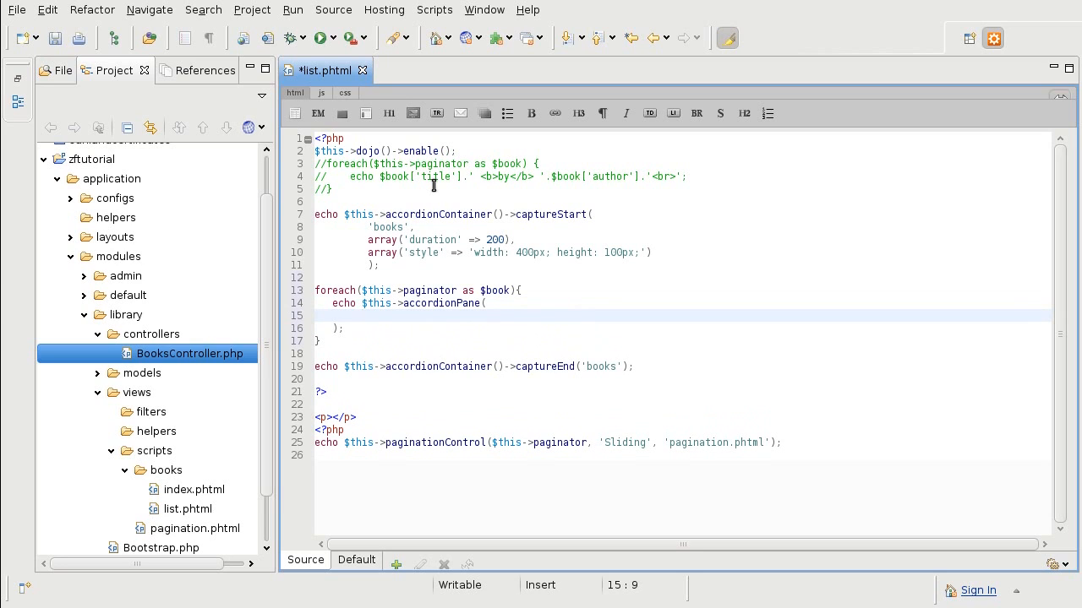
Step: Give the pane its first argument 'book'.$book['id'], on the new line
{"action": "left_click", "coordinate": [361, 316]}
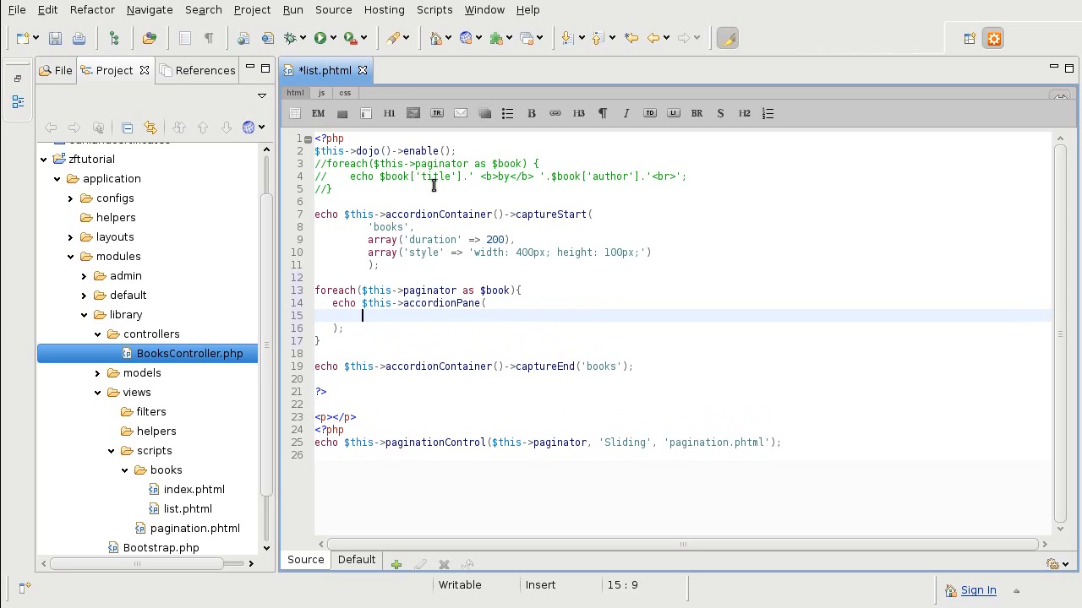
{"action": "type", "text": "'book'."}
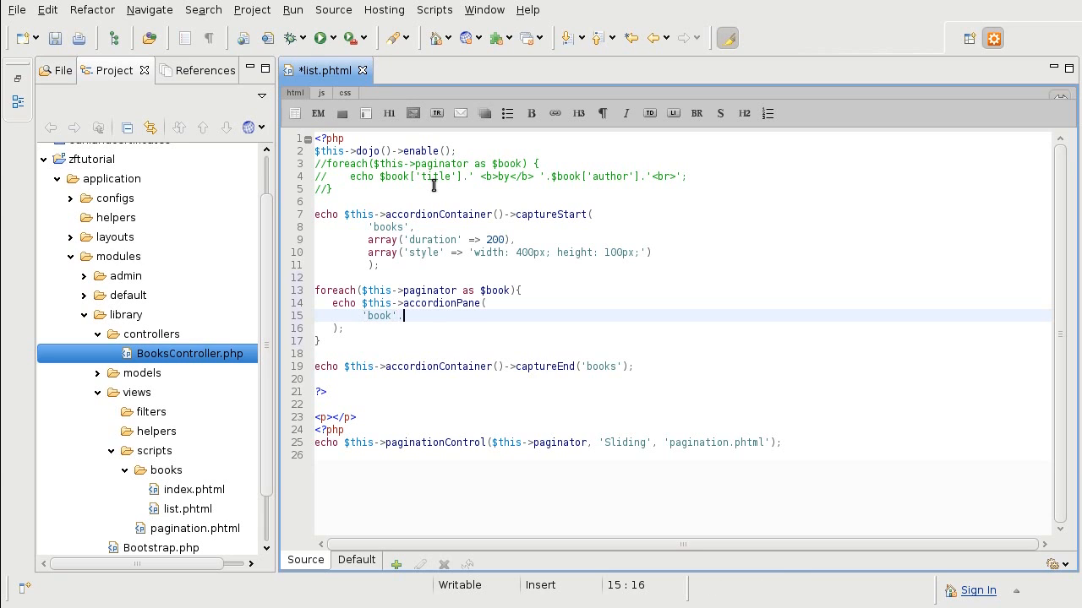
{"action": "type", "text": "$book"}
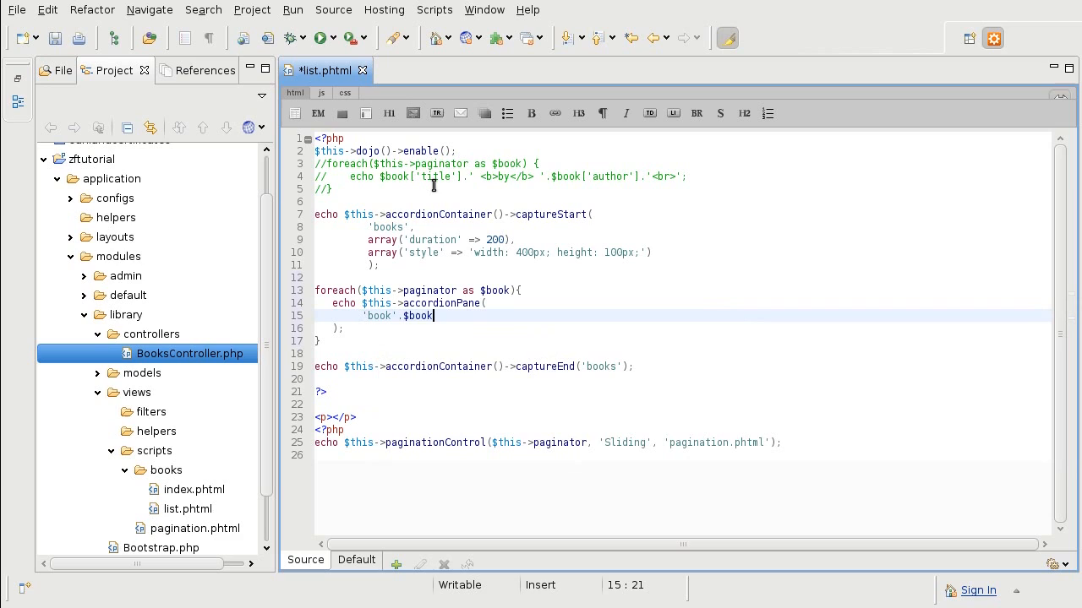
{"action": "type", "text": "['id']"}
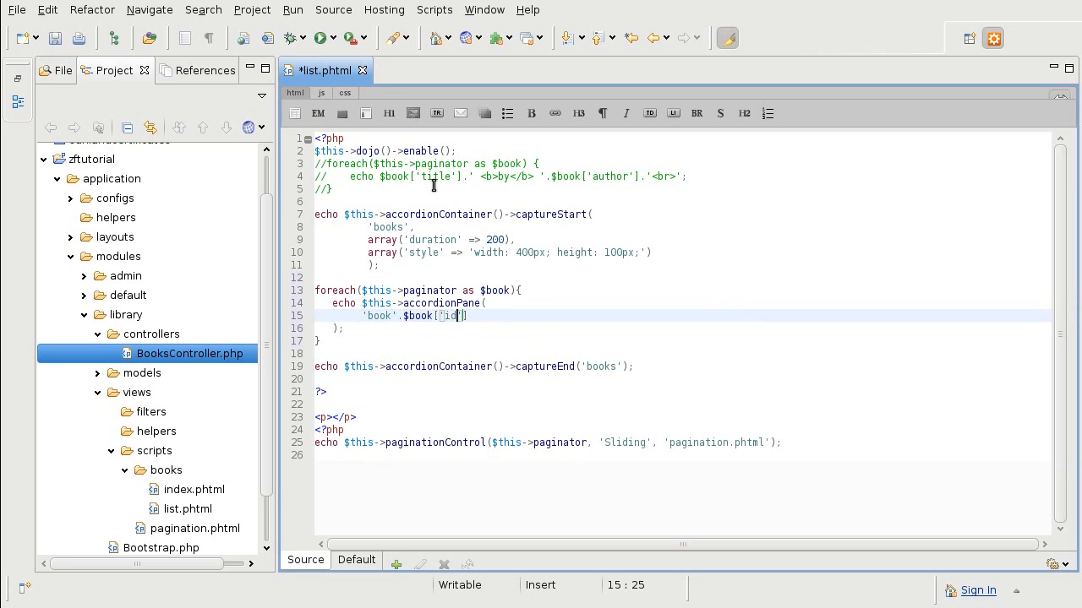
{"action": "type", "text": "'],"}
{"action": "type", "text": "'written by "}
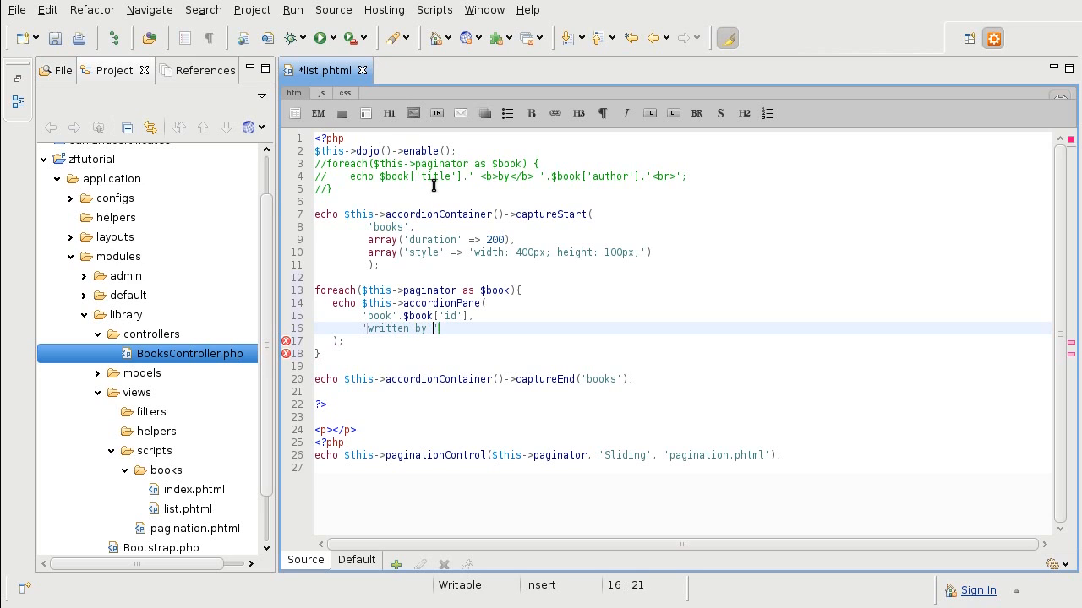
Step: Add the pane content argument 'written by '.$book['author'], choosing $book from autocomplete
{"action": "type", "text": "'.$book"}
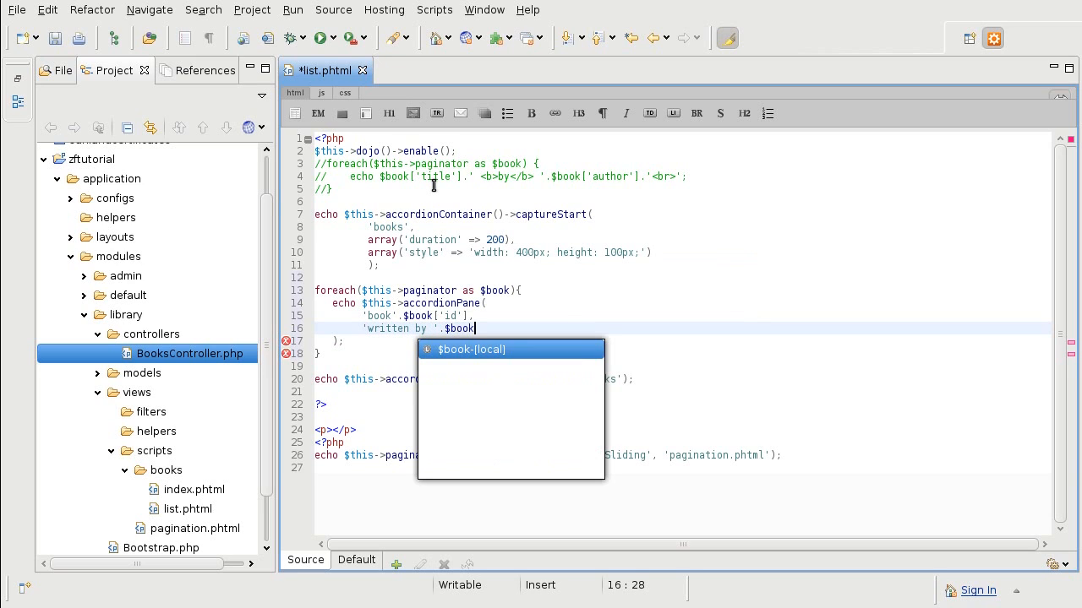
{"action": "type", "text": "['author'],"}
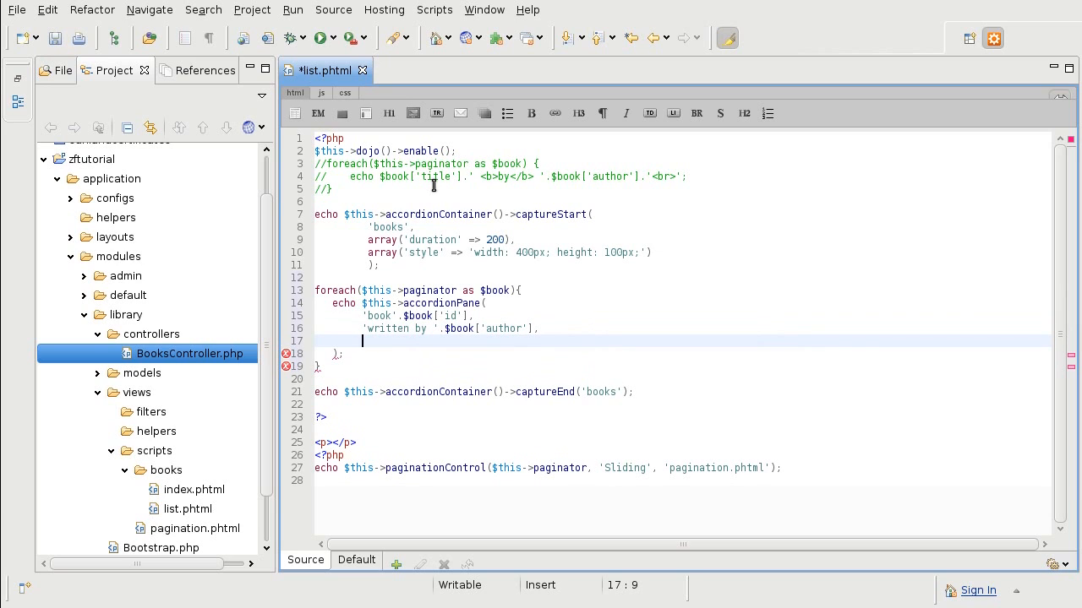
{"action": "mouse_move", "coordinate": [426, 341]}
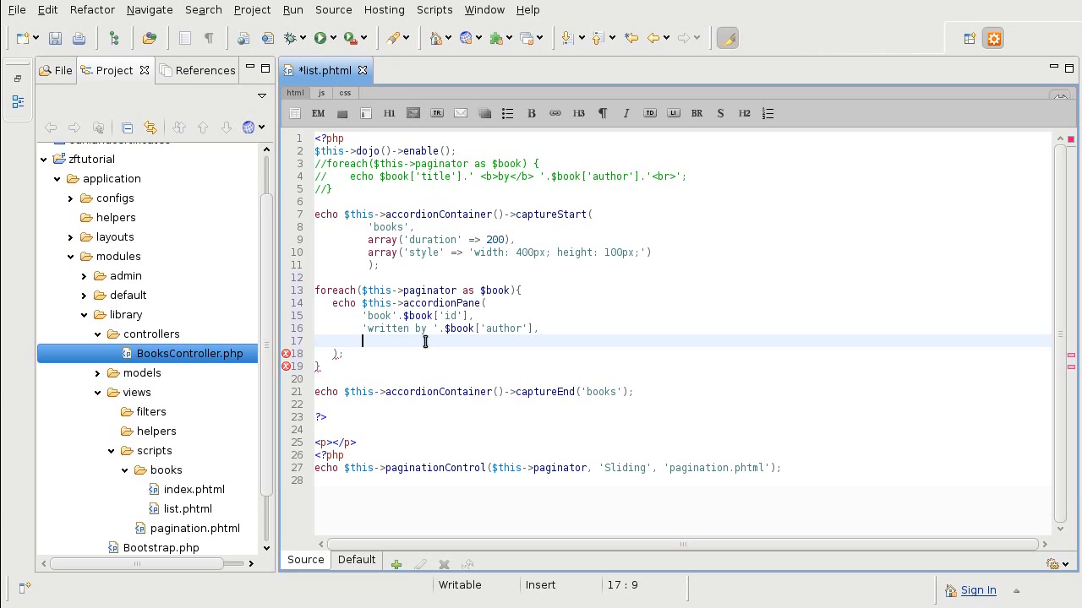
Step: Add the third argument array('title' => $book['title']), so each pane is titled with the book title
{"action": "type", "text": "array('t"}
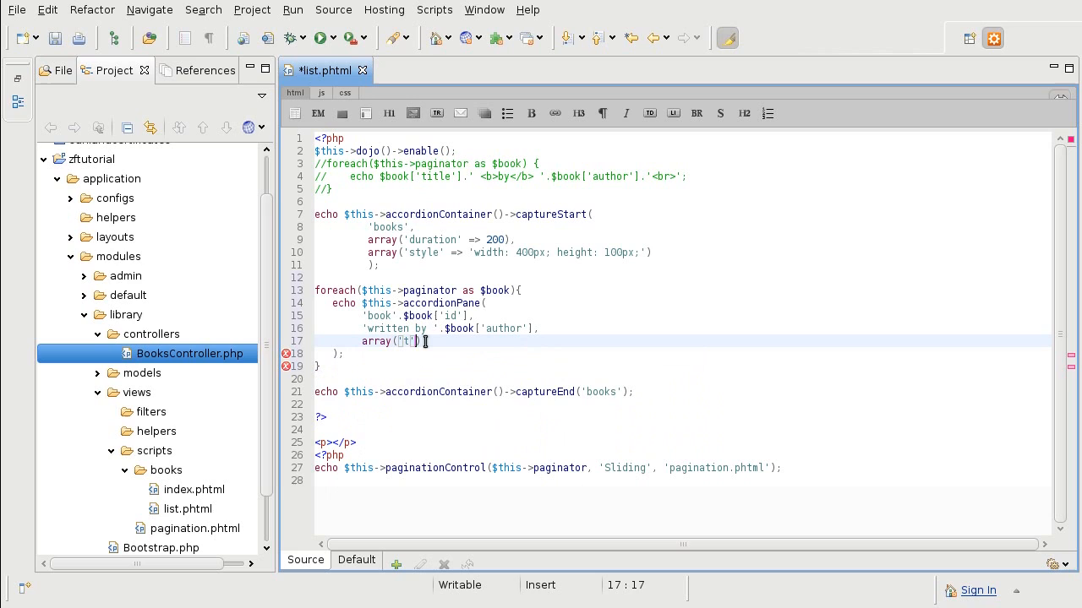
{"action": "type", "text": "itle"}
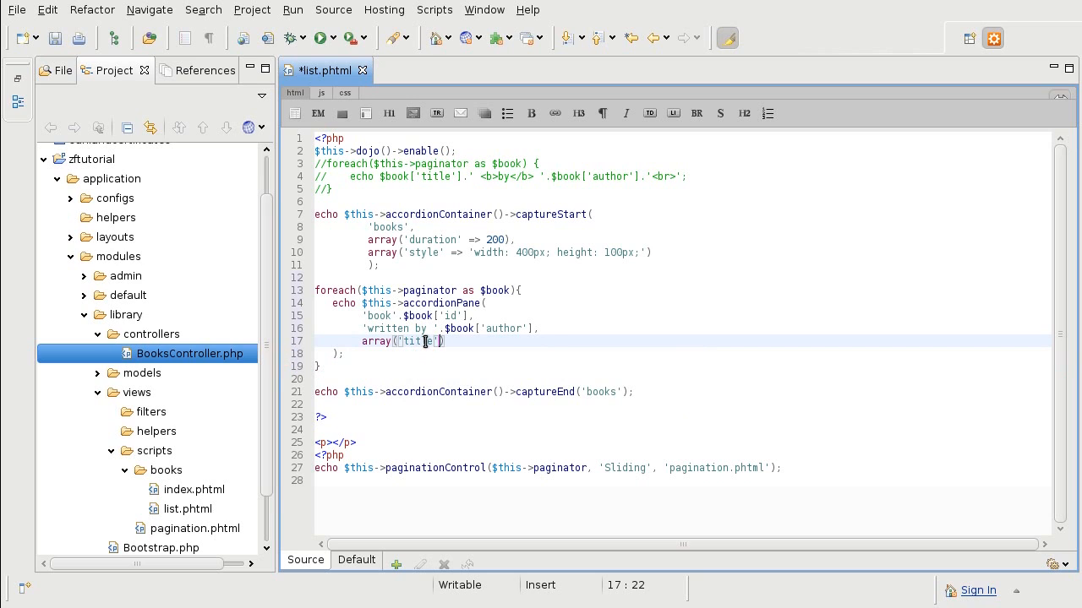
{"action": "type", "text": "=> $"}
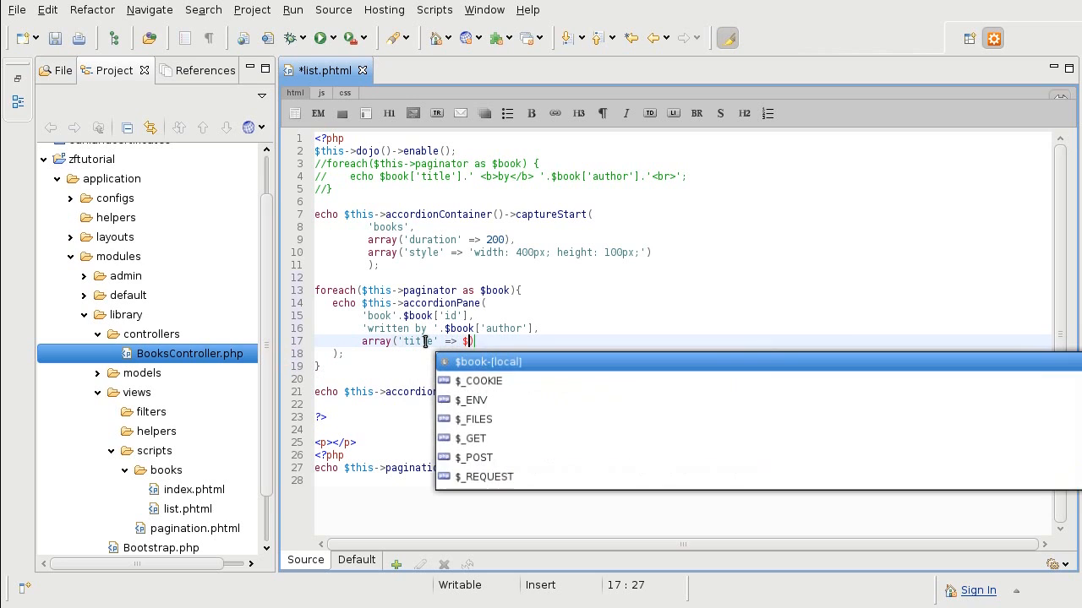
{"action": "type", "text": "book['title'])"}
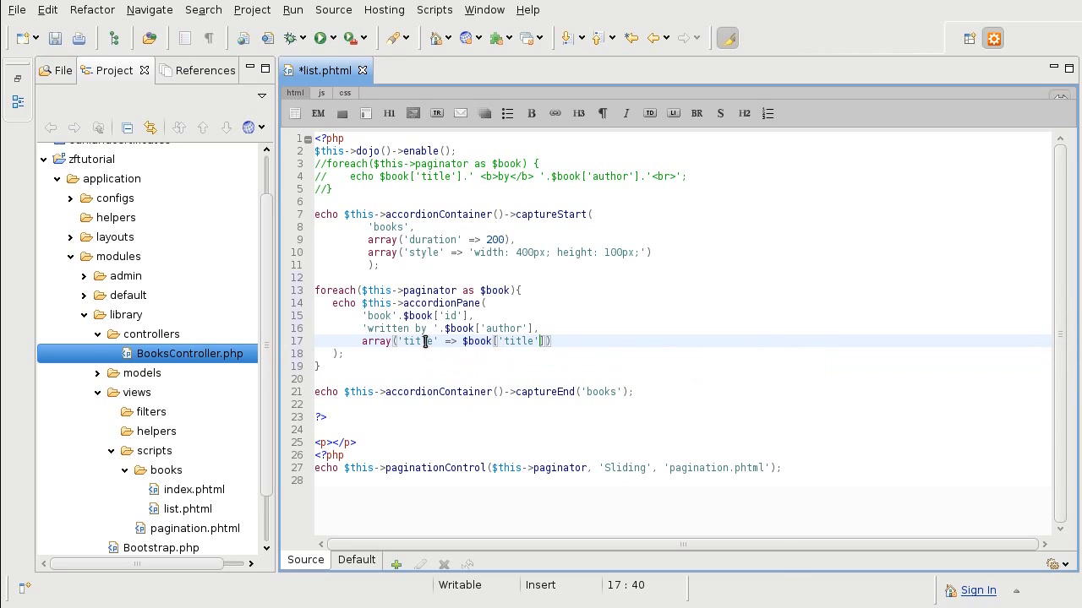
{"action": "type", "text": ","}
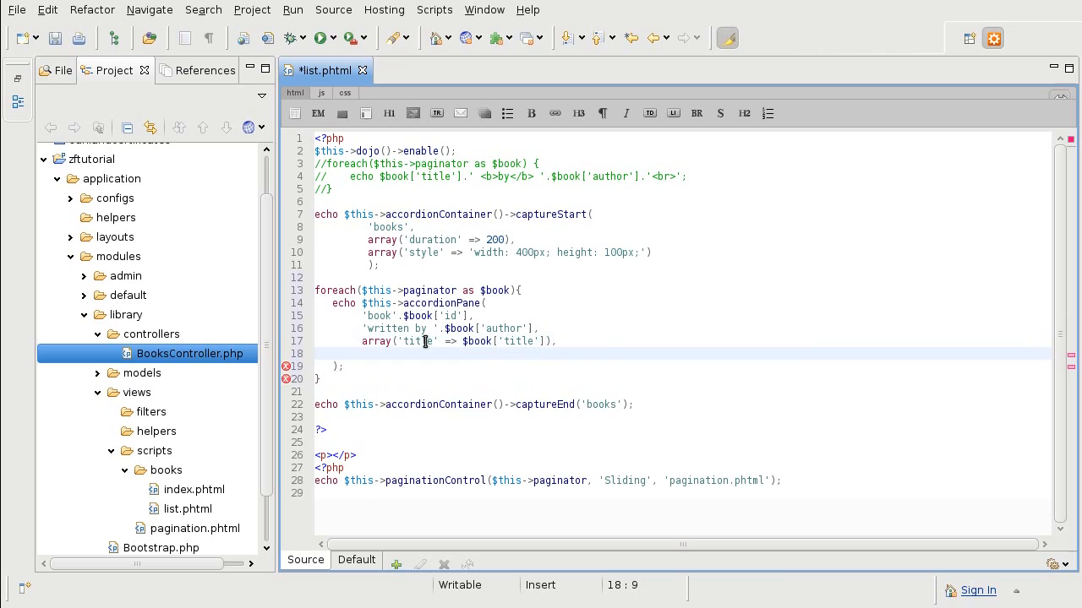
Step: Add array('style' => 'background-color: lightgray;') as the fourth argument and save list.phtml
{"action": "type", "text": "array()"}
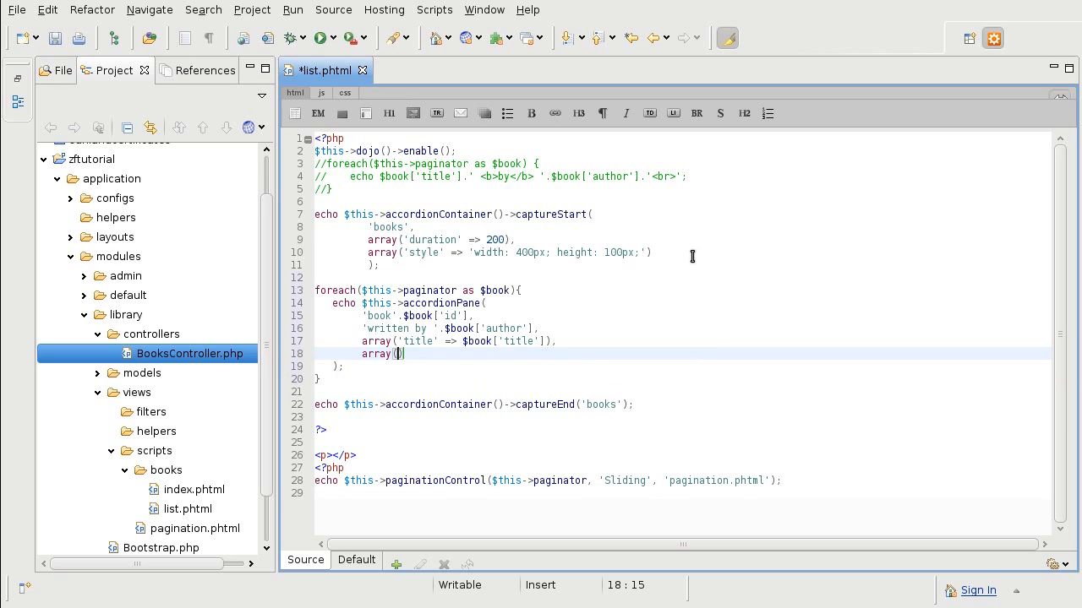
{"action": "type", "text": "'style"}
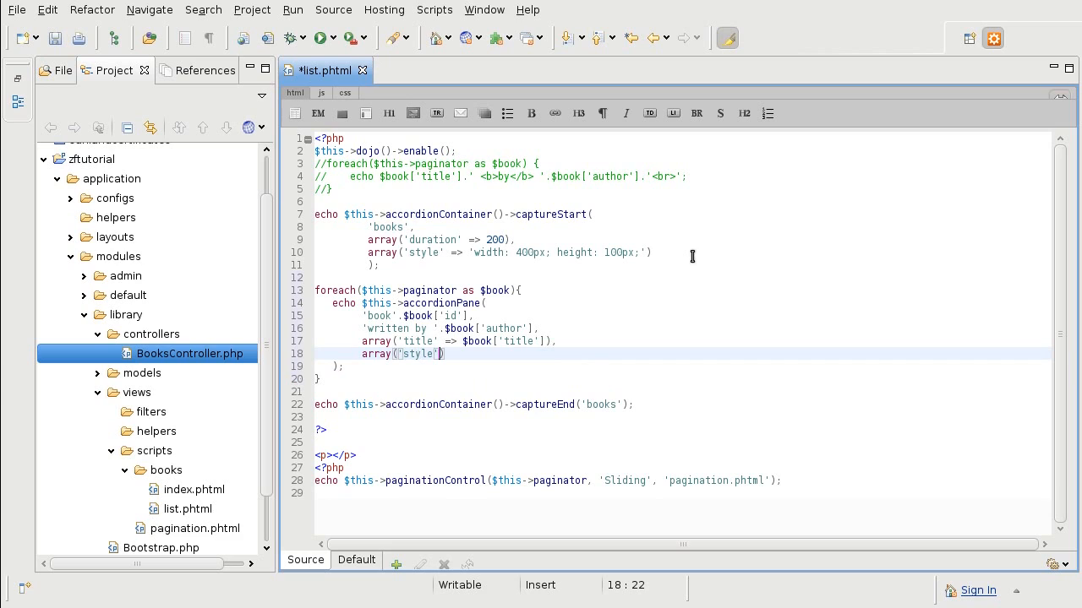
{"action": "type", "text": "=>"}
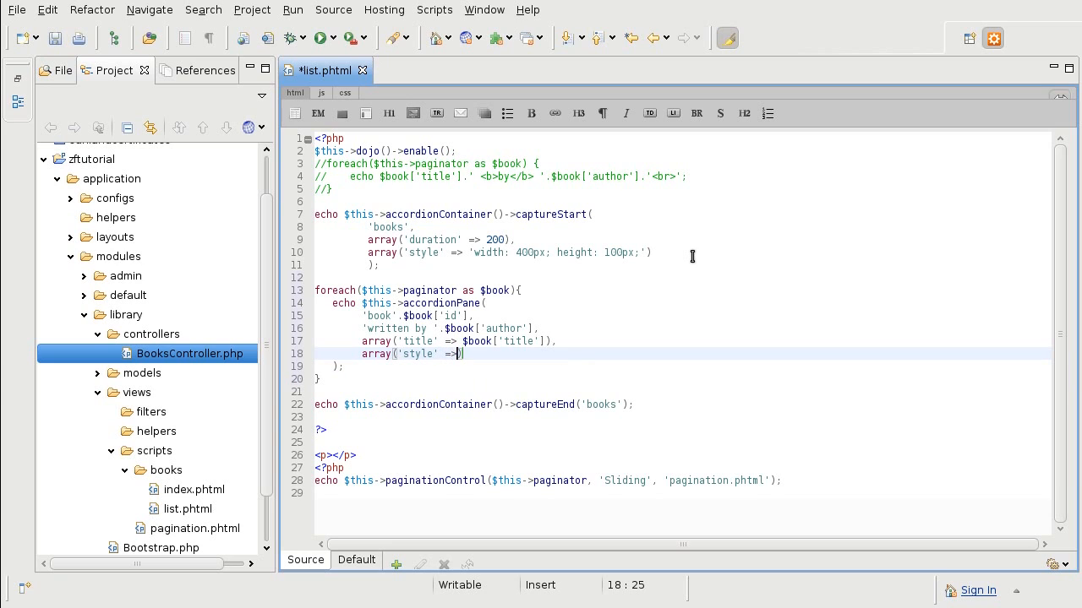
{"action": "type", "text": "'back'"}
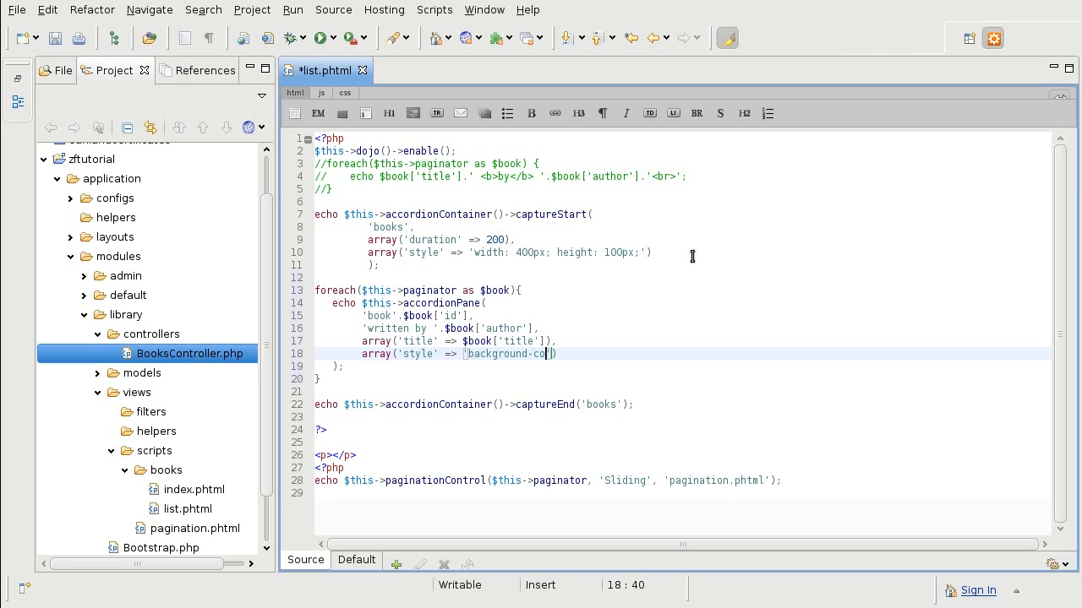
{"action": "type", "text": "lor: light"}
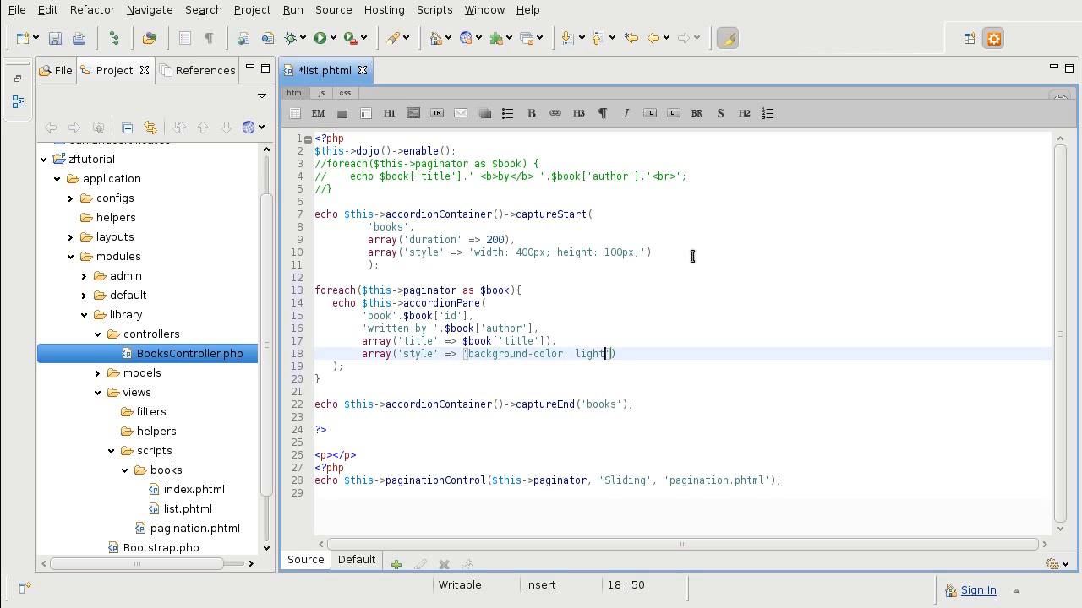
{"action": "type", "text": "gray"}
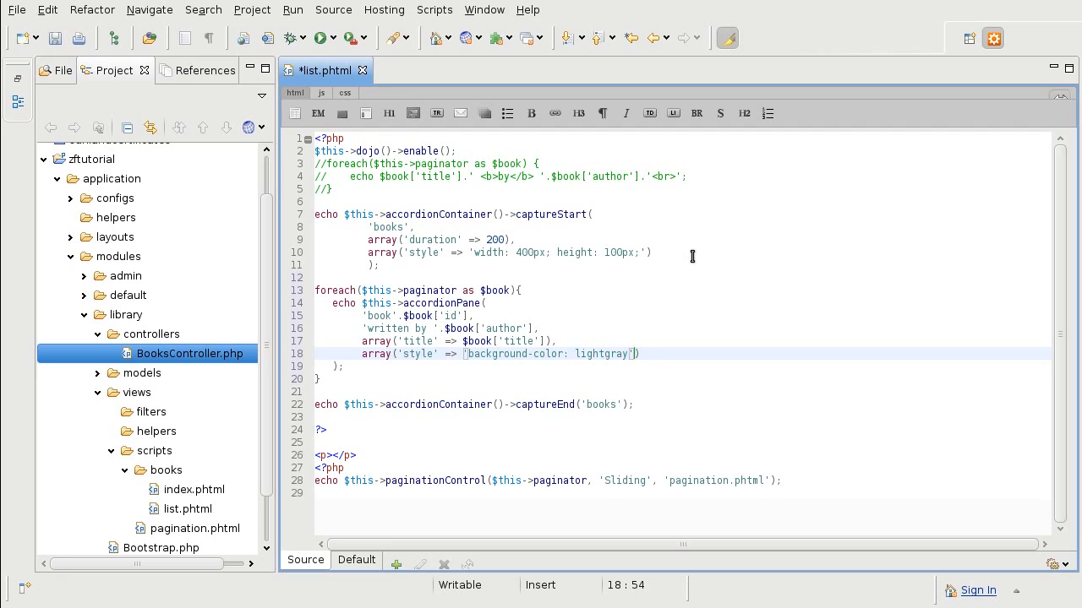
{"action": "type", "text": ";"}
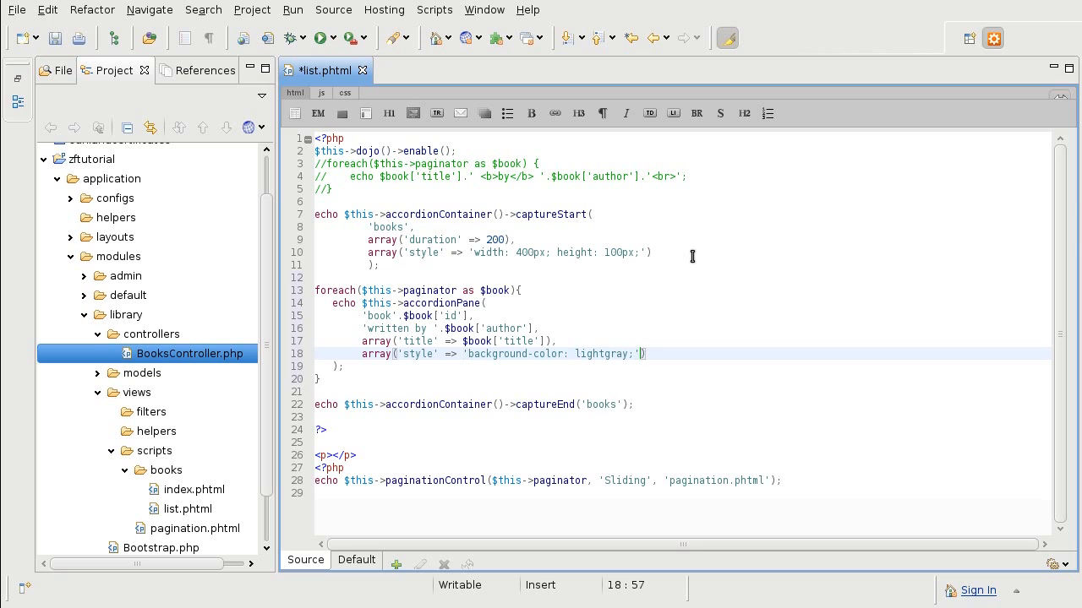
{"action": "key", "text": "ctrl+s"}
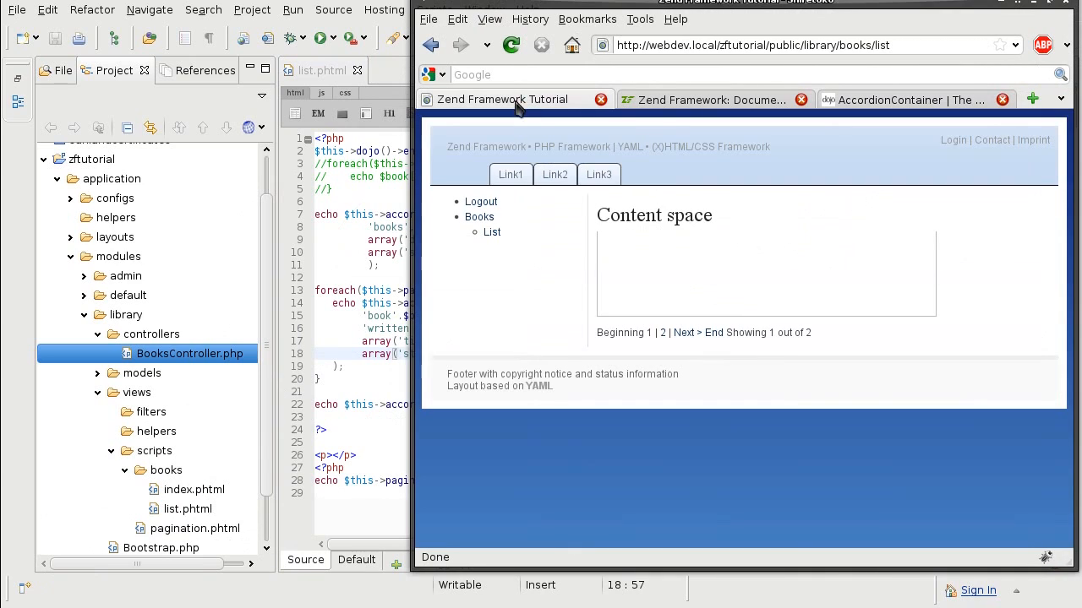
Step: Reload the books page to show the accordion and expand the Core PHP Programming pane
{"action": "left_click", "coordinate": [511, 44]}
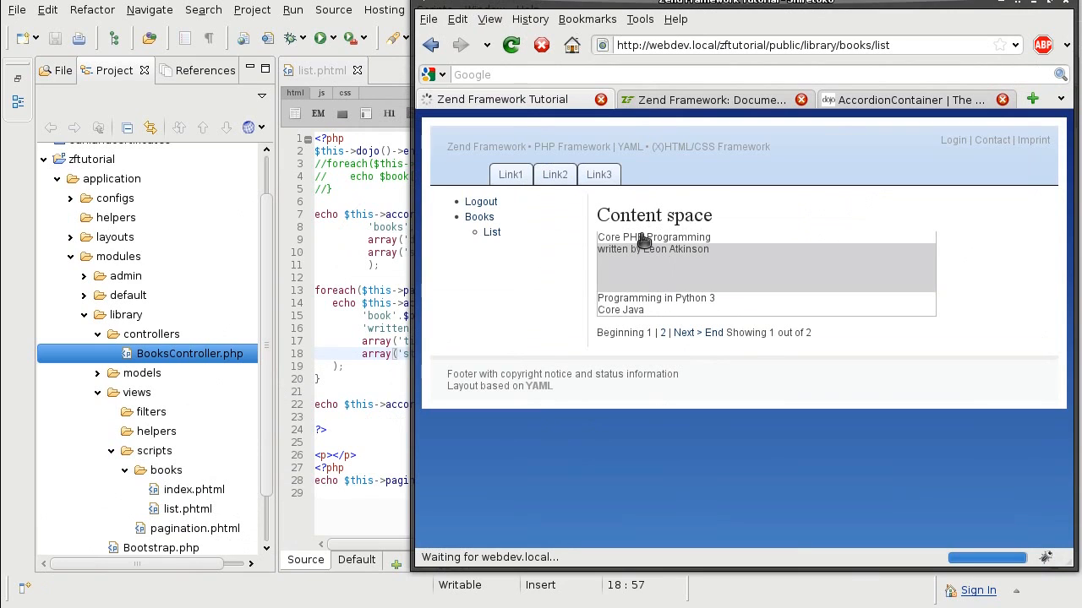
{"action": "mouse_move", "coordinate": [649, 244]}
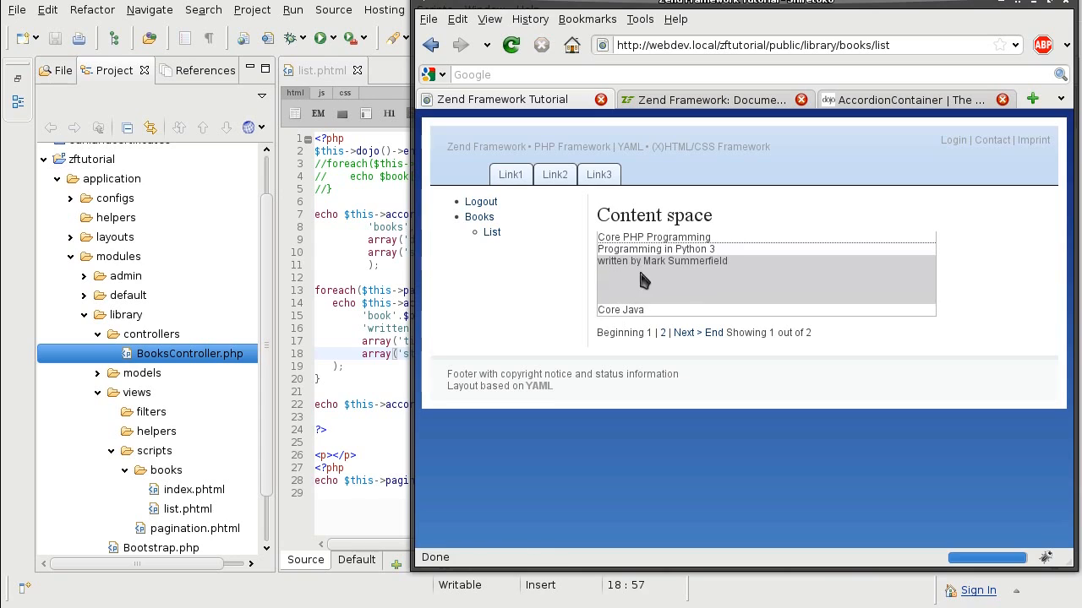
{"action": "left_click", "coordinate": [655, 248]}
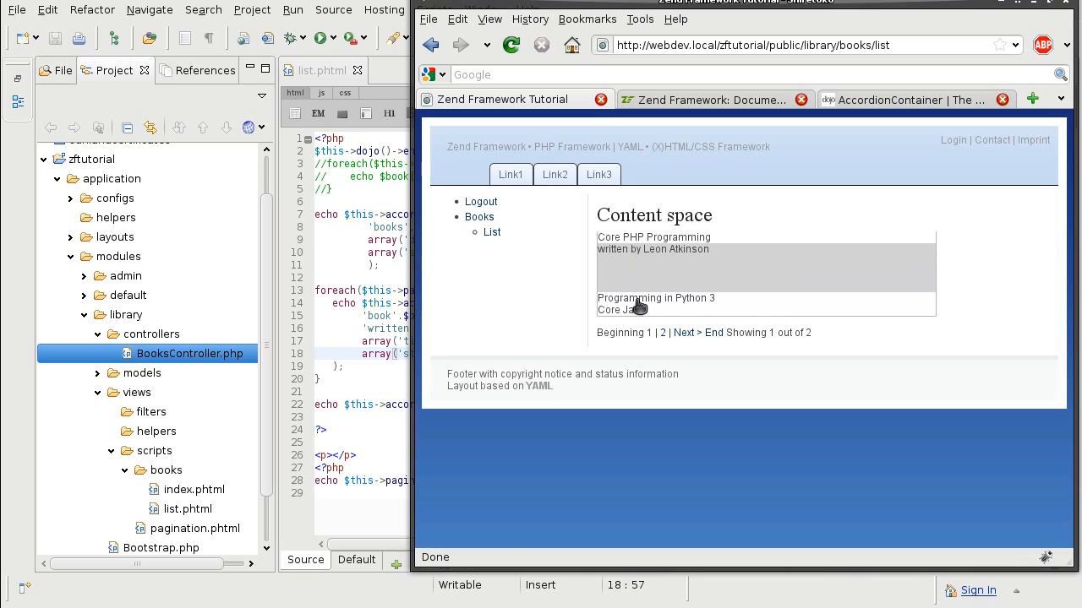
{"action": "mouse_move", "coordinate": [514, 324]}
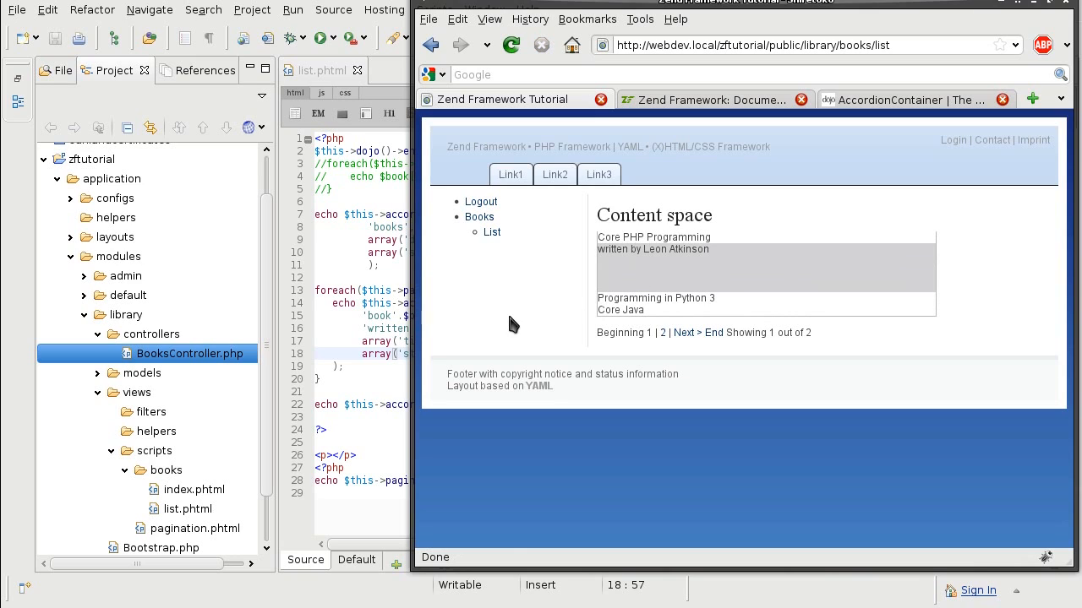
{"action": "mouse_move", "coordinate": [640, 285]}
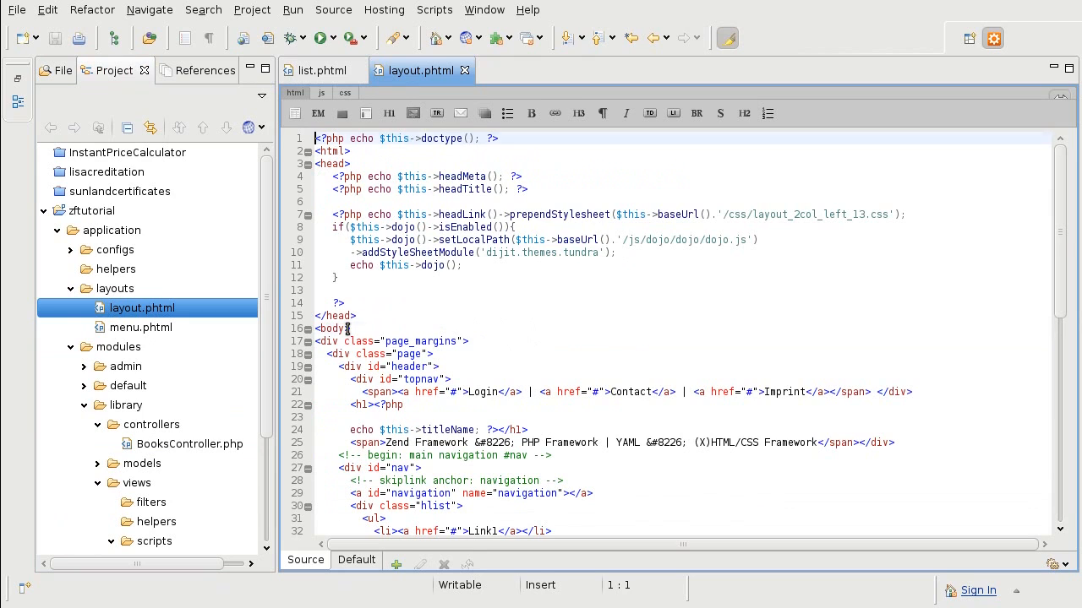
Step: Add class="tundra" to the <body> tag in layout.phtml via autocomplete
{"action": "type", "text": "\" \""}
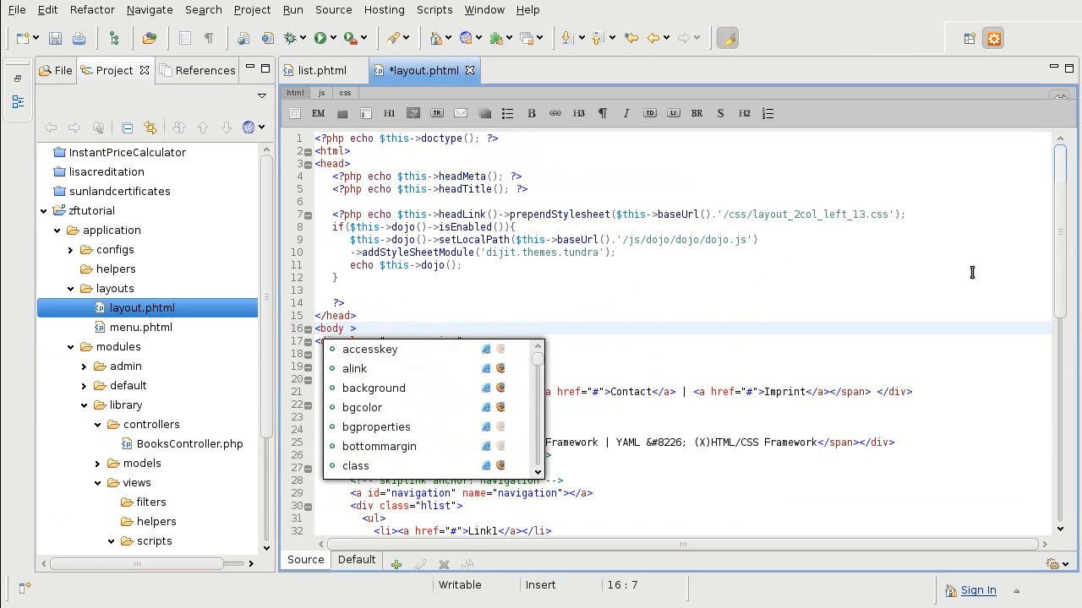
{"action": "type", "text": "class=="}
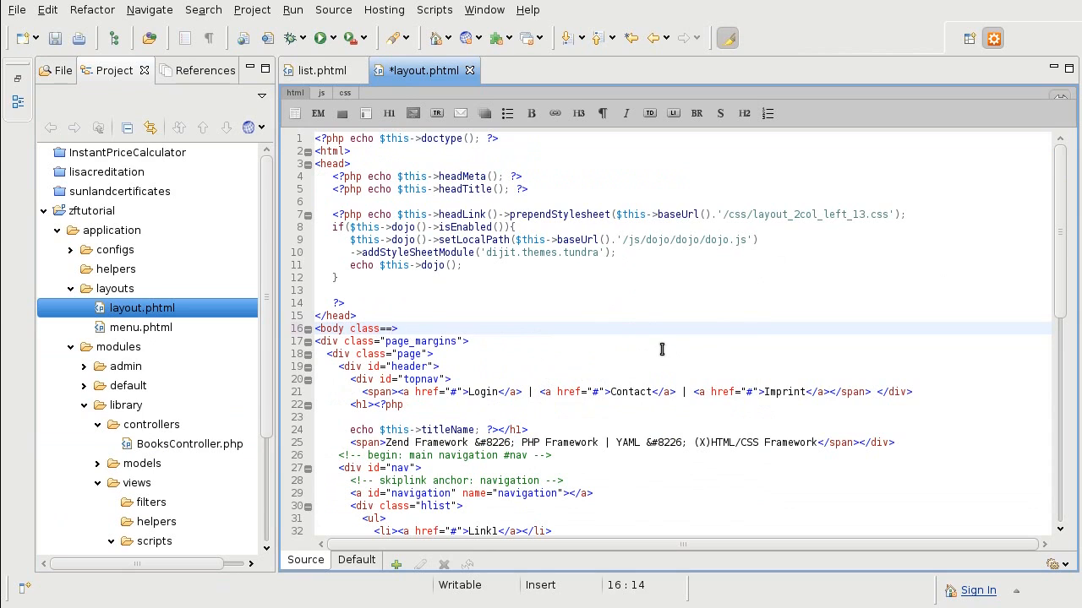
{"action": "type", "text": "tundra"}
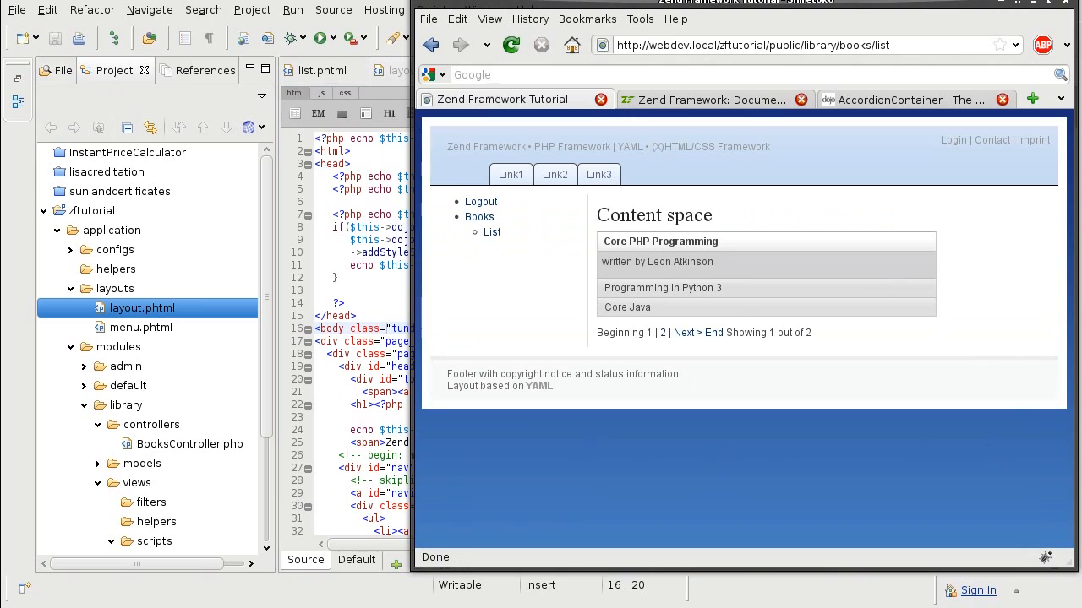
{"action": "mouse_move", "coordinate": [859, 409]}
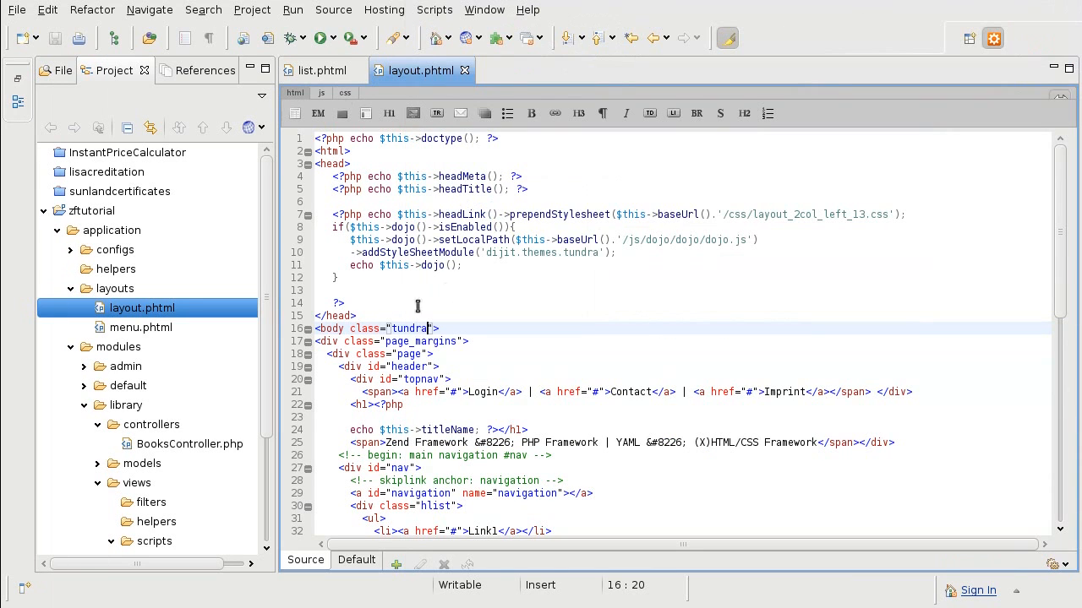
{"action": "double_click", "coordinate": [392, 328]}
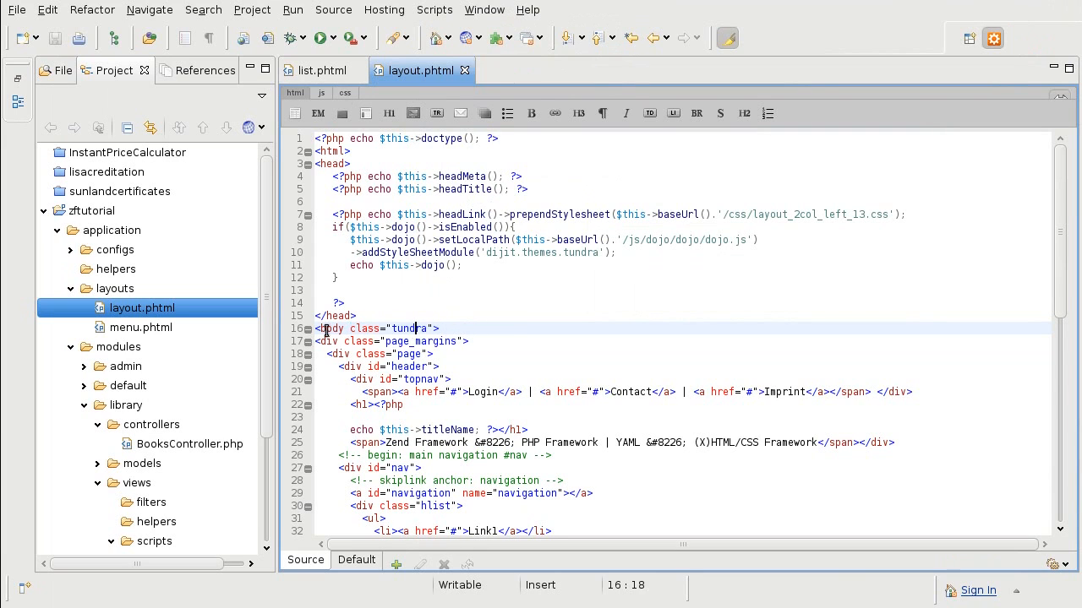
{"action": "double_click", "coordinate": [369, 328]}
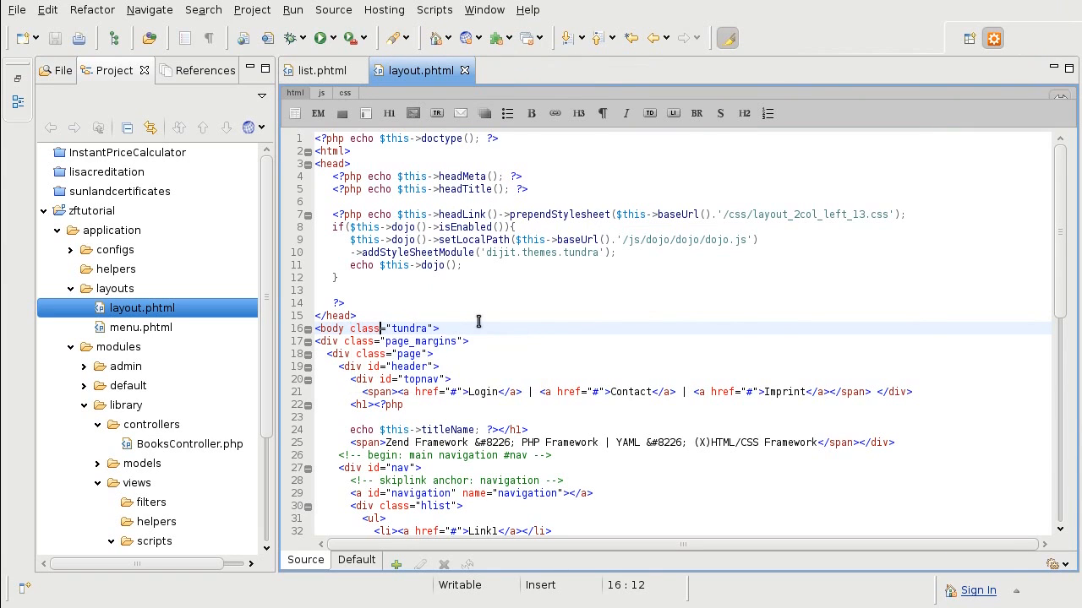
{"action": "mouse_move", "coordinate": [480, 321]}
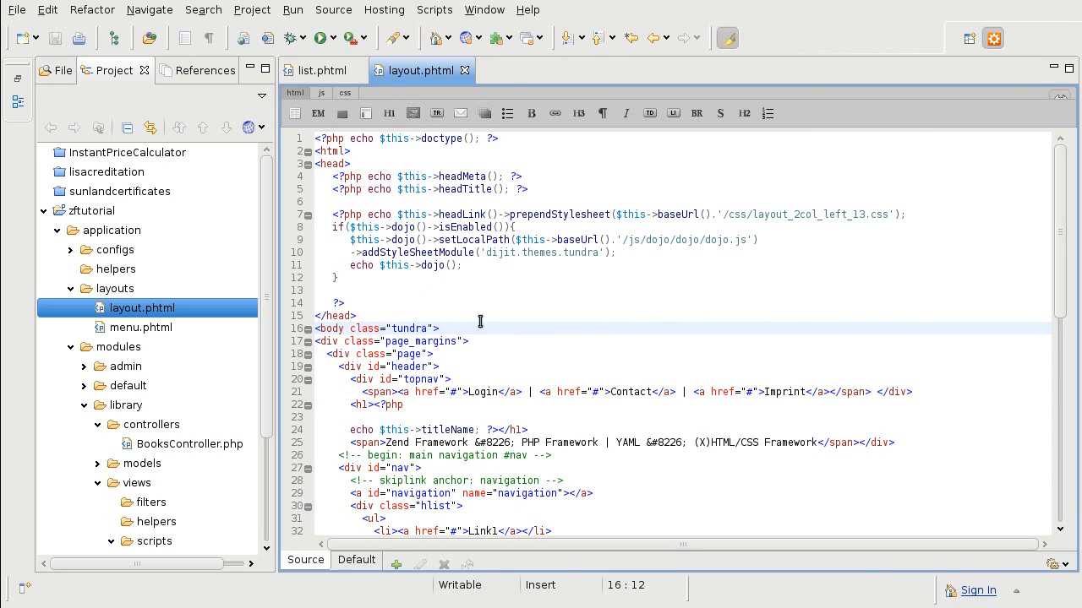
{"action": "left_click", "coordinate": [382, 328]}
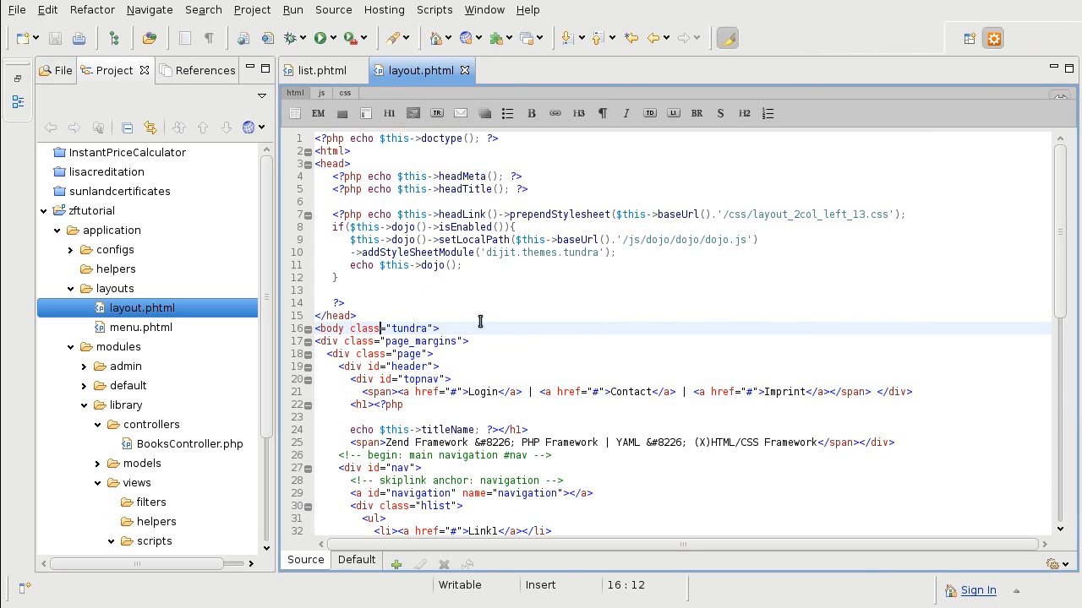